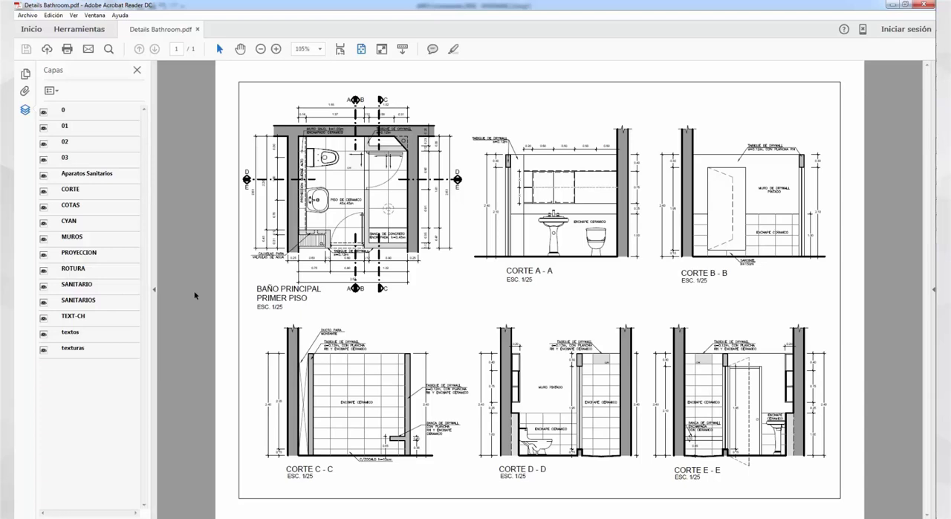
mouse_move(793, 107)
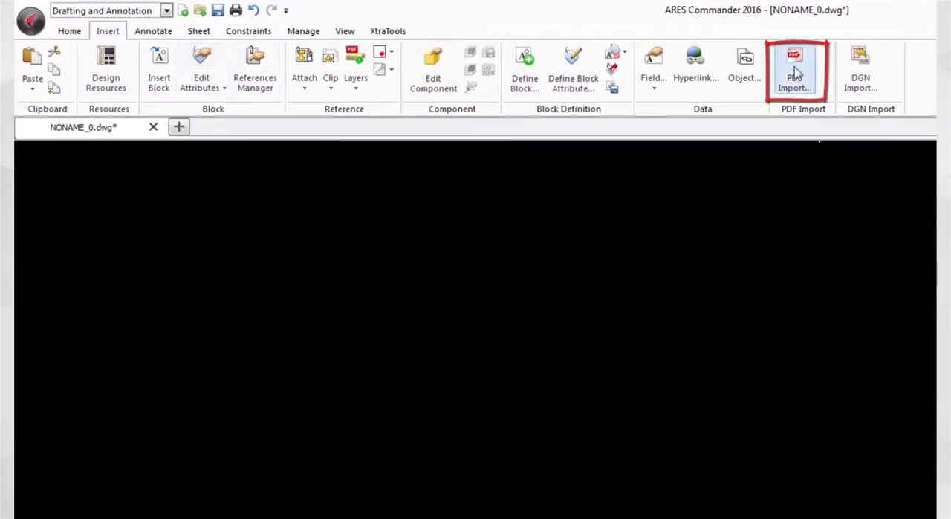
Start PDF Import and load Details Bathroom.pdf as the file to bring in
left_click(794, 67)
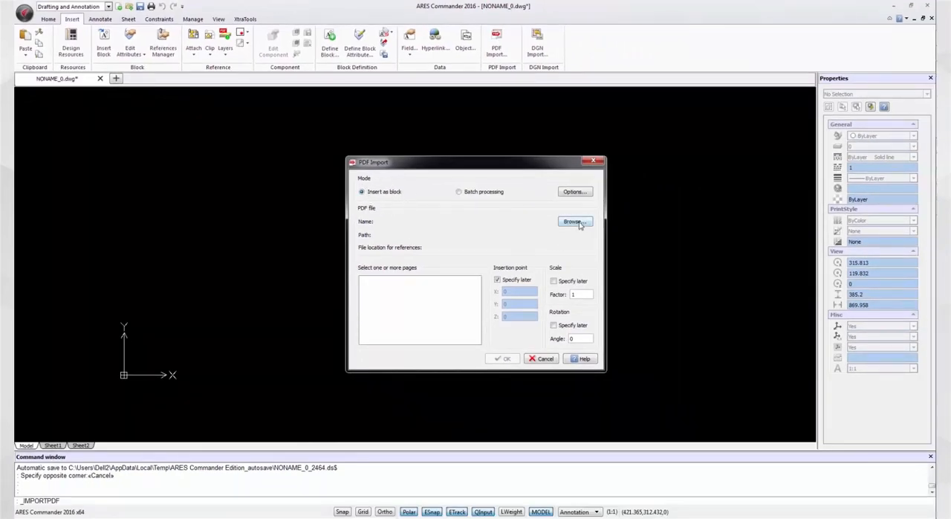
left_click(574, 221)
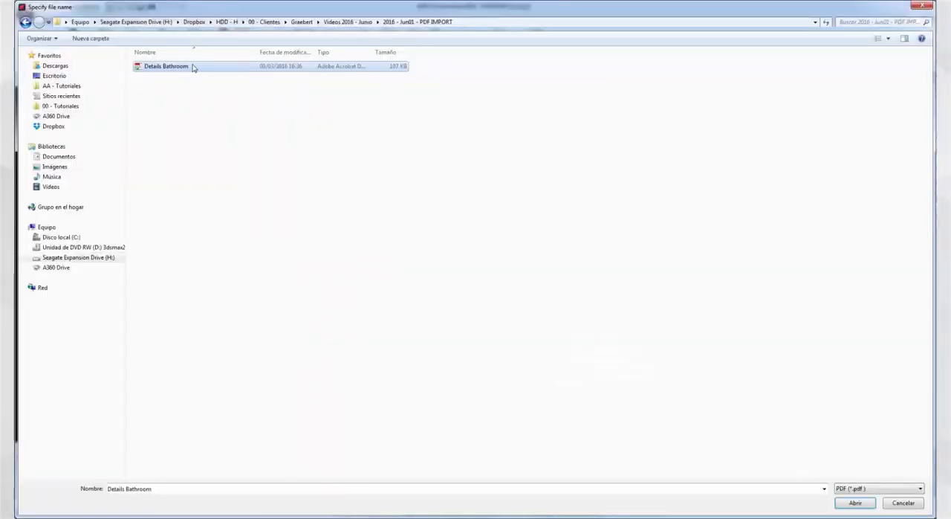
left_click(854, 503)
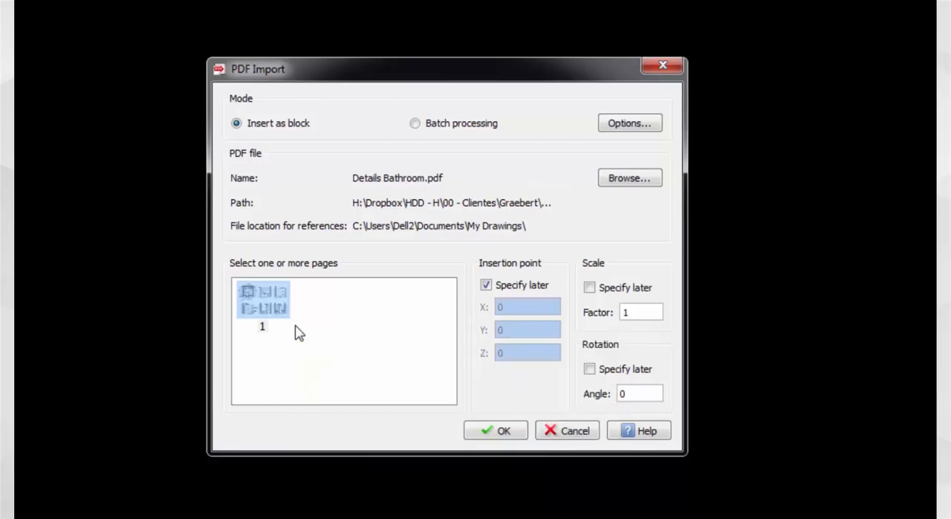
mouse_move(424, 285)
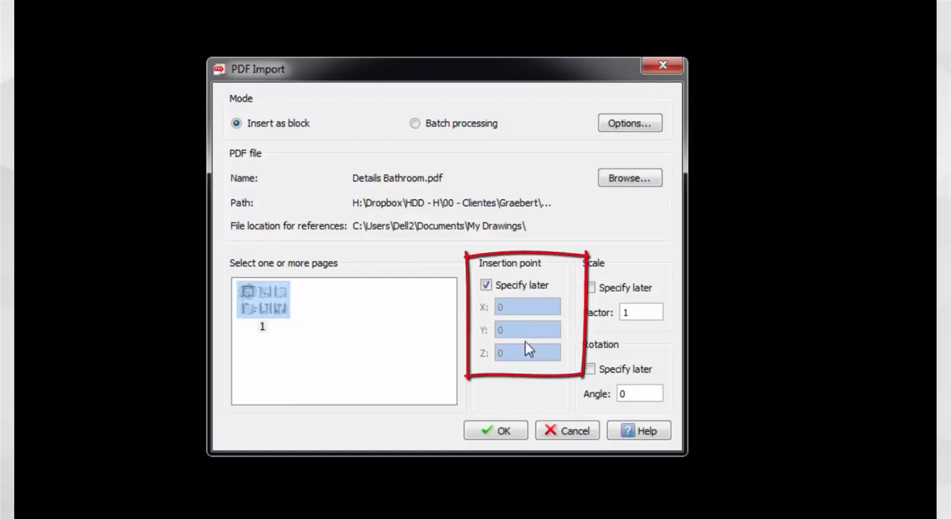
Leave the insertion point set to 'Specify later' for page 1
left_click(486, 285)
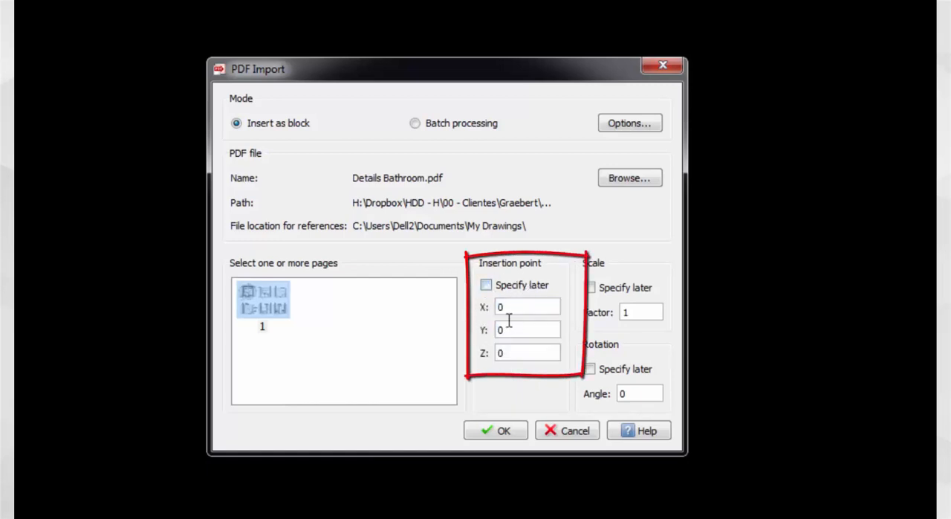
left_click(486, 285)
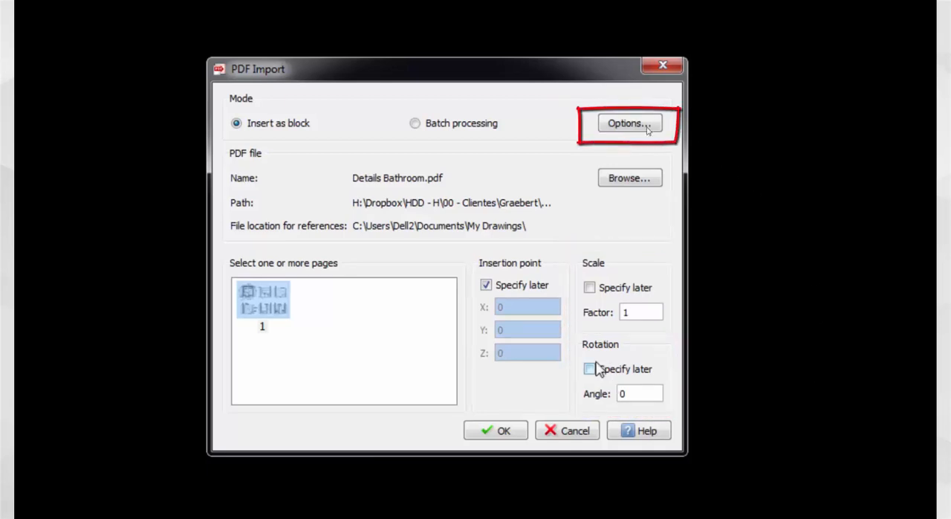
left_click(628, 121)
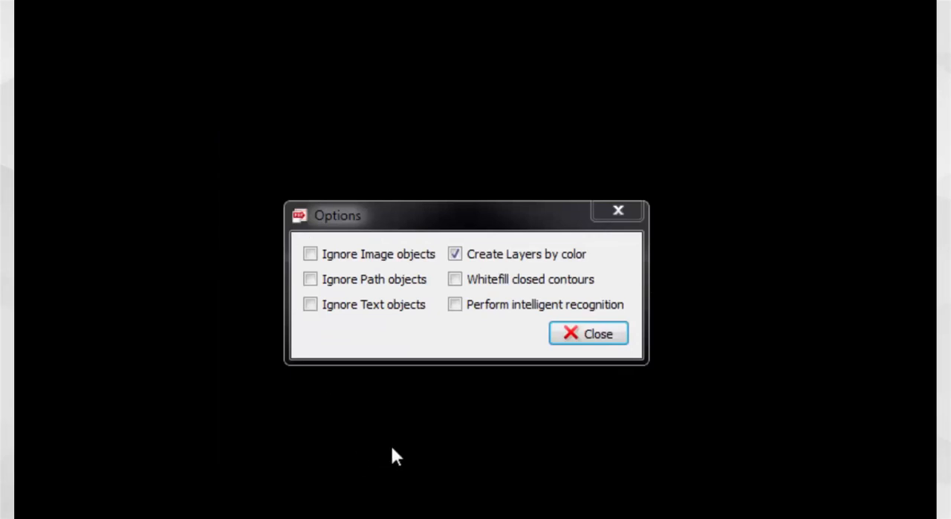
mouse_move(457, 404)
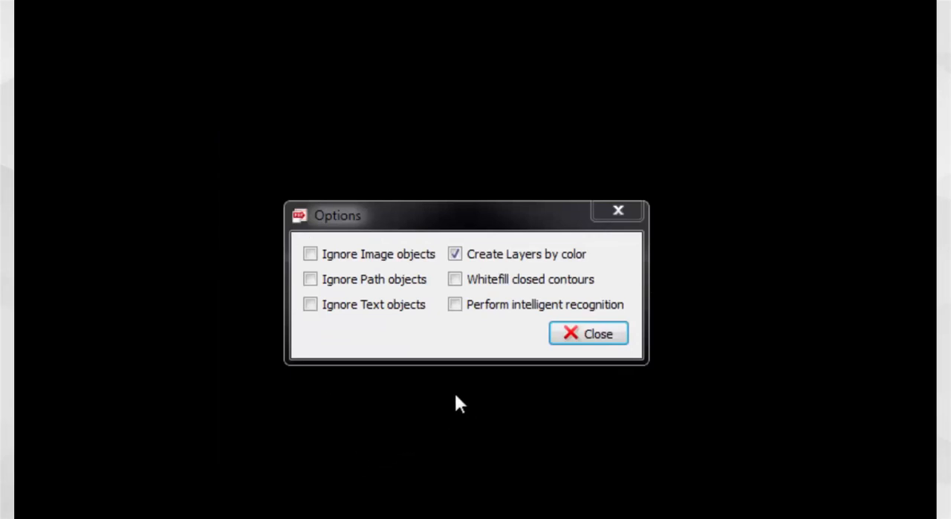
mouse_move(469, 378)
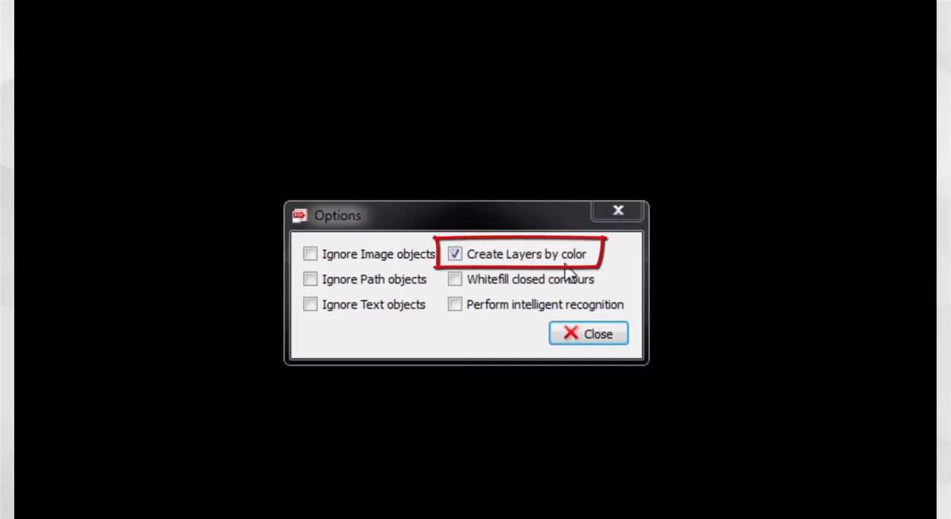
mouse_move(530, 271)
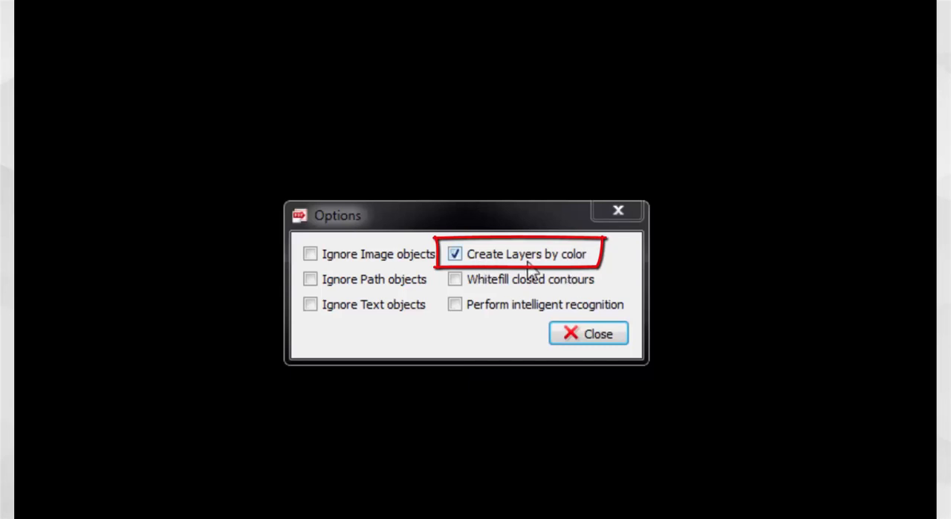
mouse_move(594, 274)
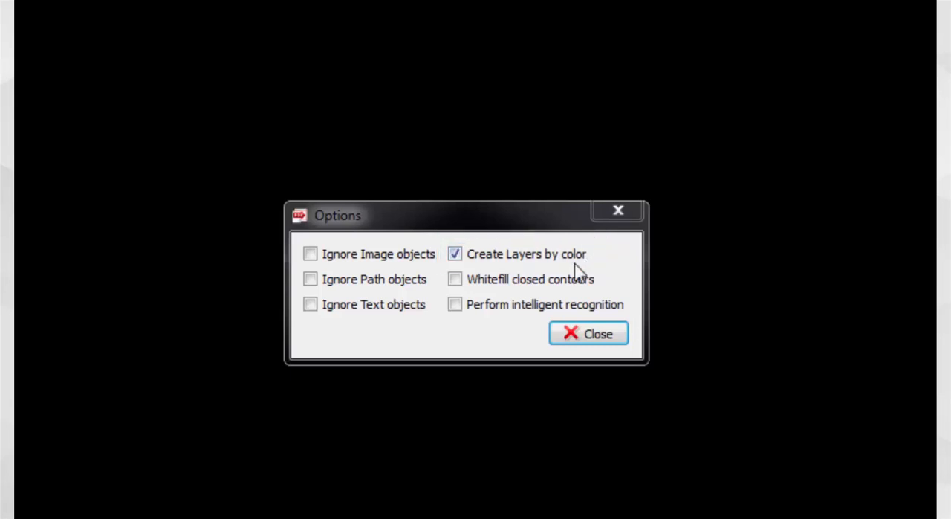
left_click(588, 333)
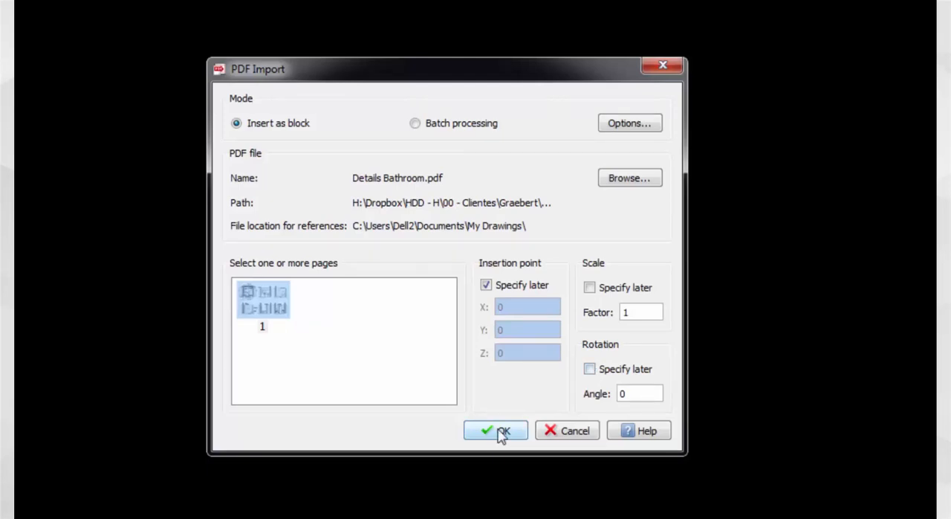
Confirm the import and place the bathroom PDF block at destination 0 (the origin)
left_click(497, 431)
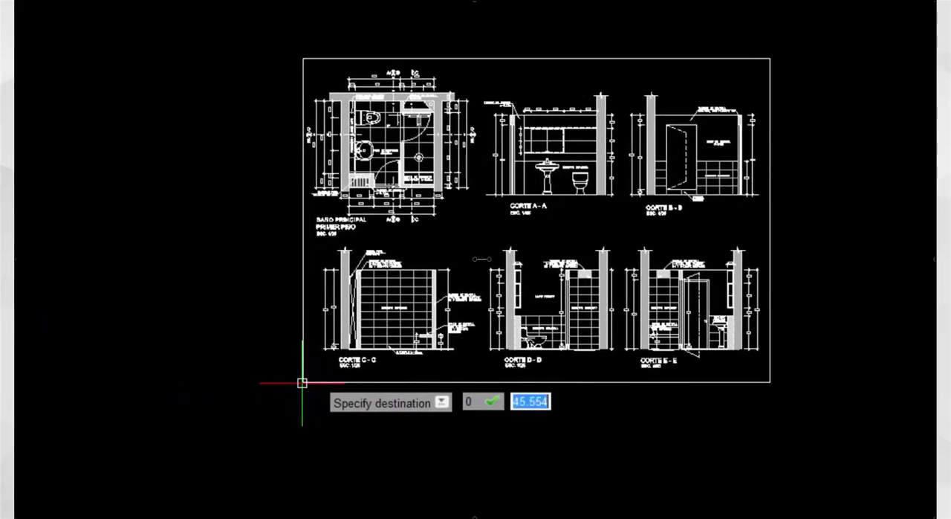
type("0,0,0")
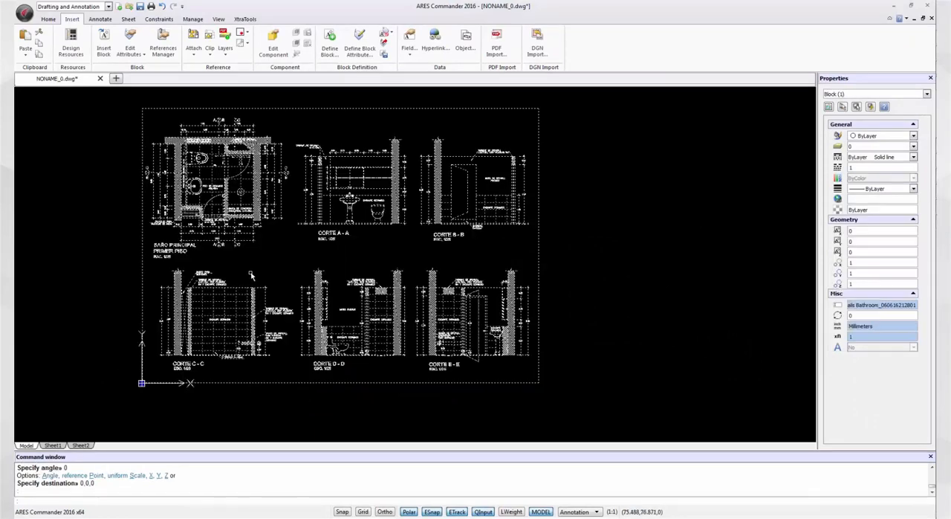
mouse_move(327, 270)
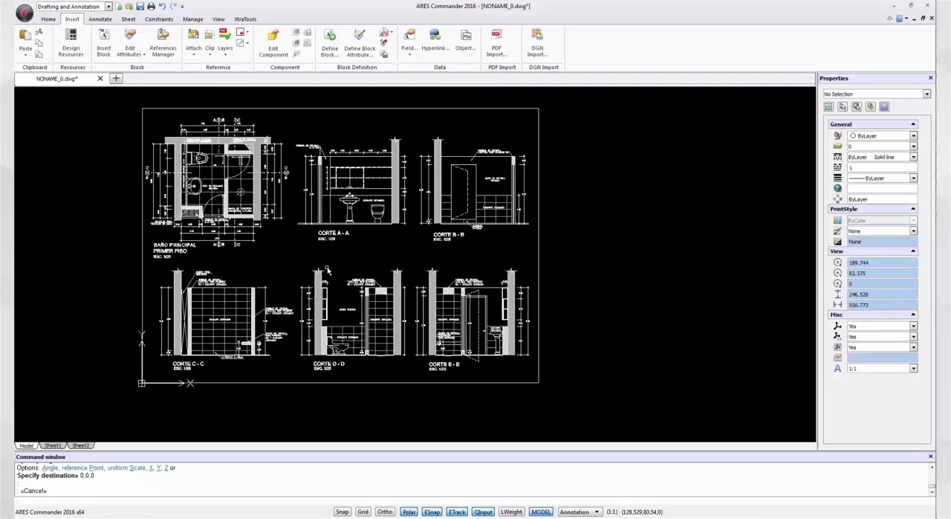
mouse_move(520, 282)
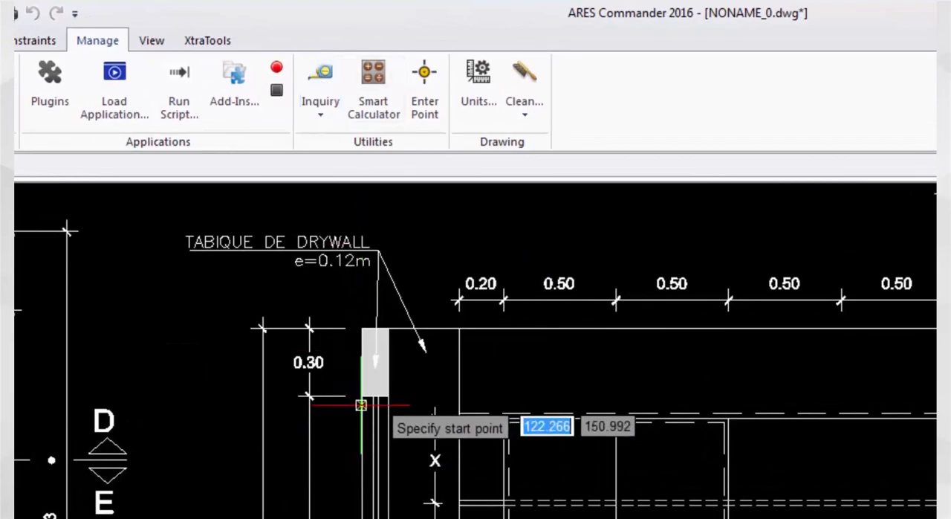
Measure a distance on the imported section, reading 5.0 units
left_click(361, 404)
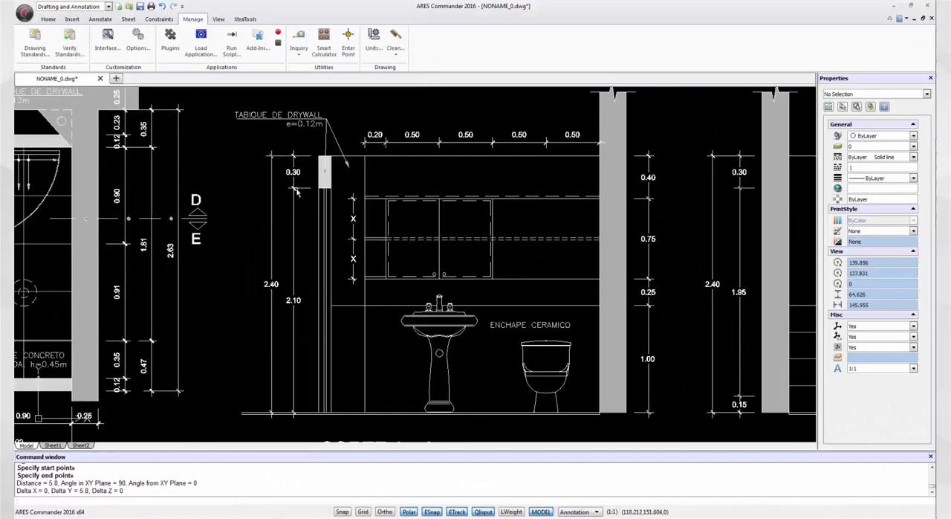
mouse_move(309, 247)
type("un")
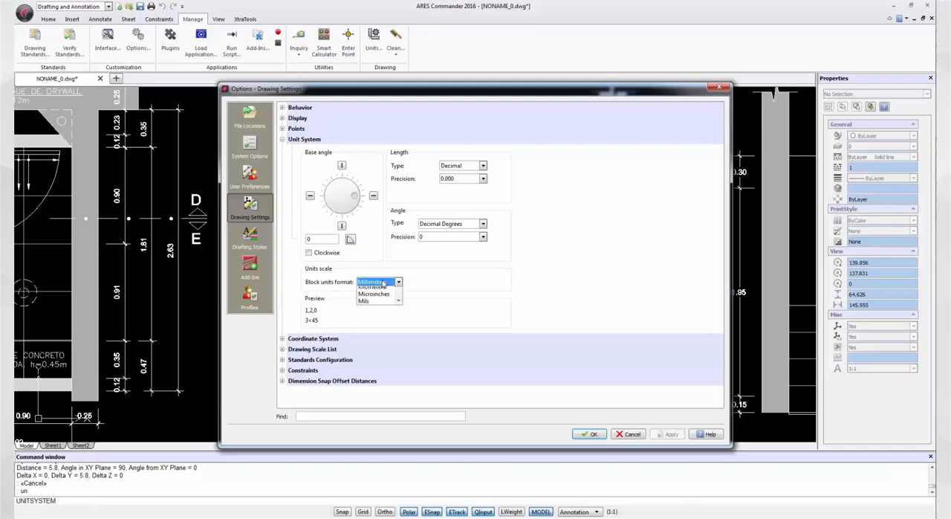
Set Block units format to Millimeters and zoom in on the 0.30 dimension
left_click(399, 282)
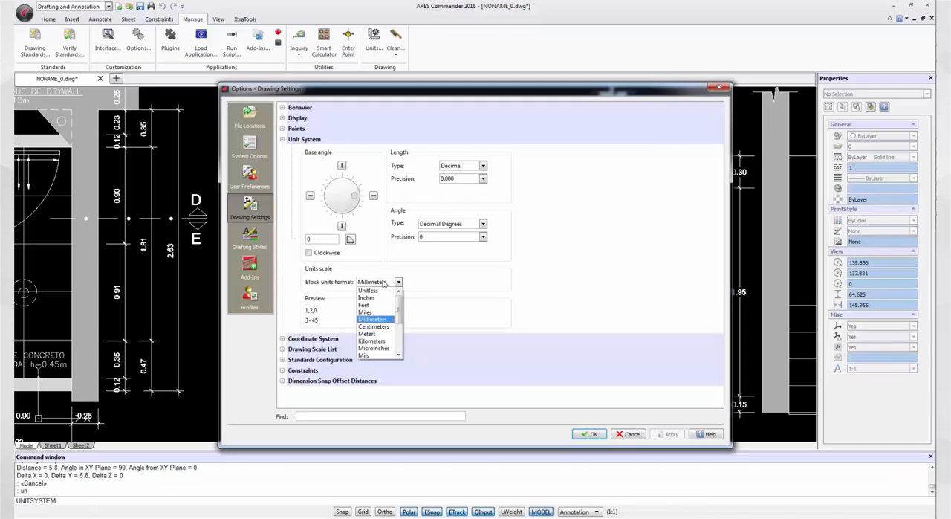
mouse_move(366, 297)
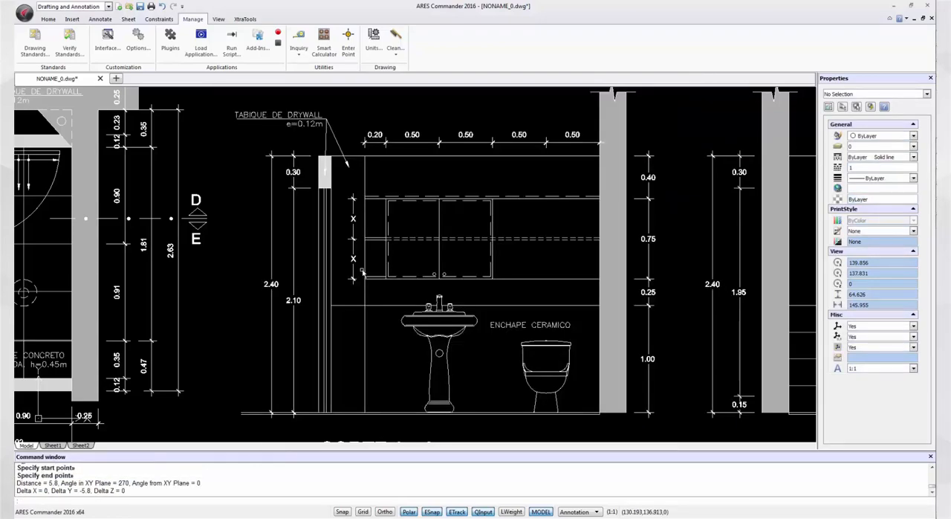
scroll("up", 3)
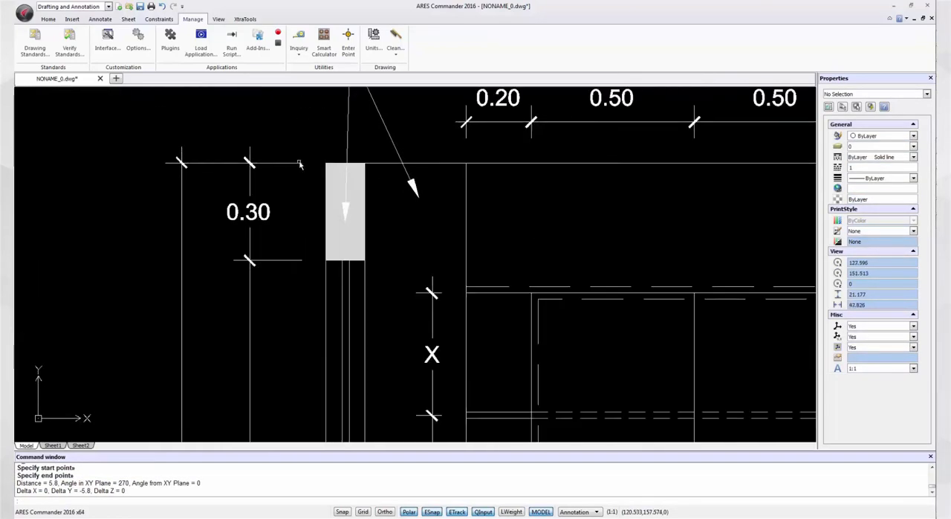
mouse_move(253, 280)
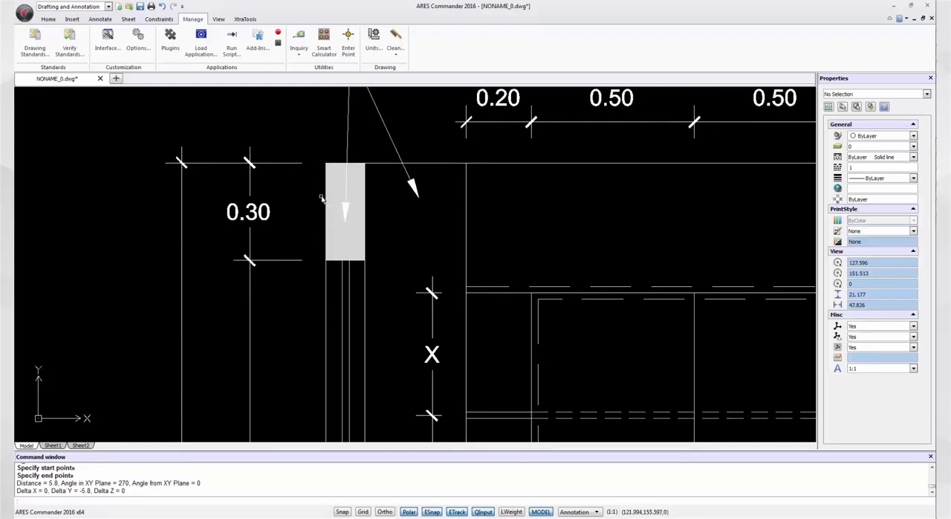
mouse_move(301, 286)
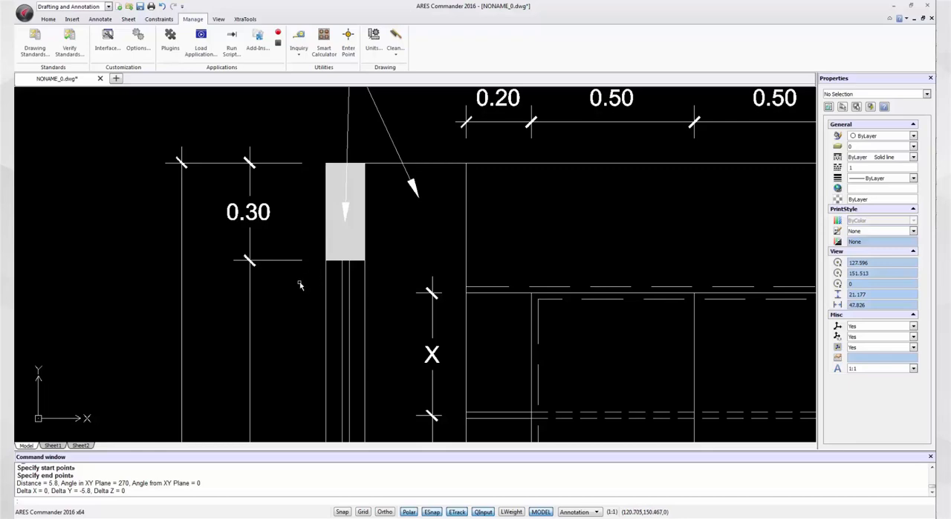
Start the Scale command from Home > Modify to resize the whole imported drawing
left_click(47, 18)
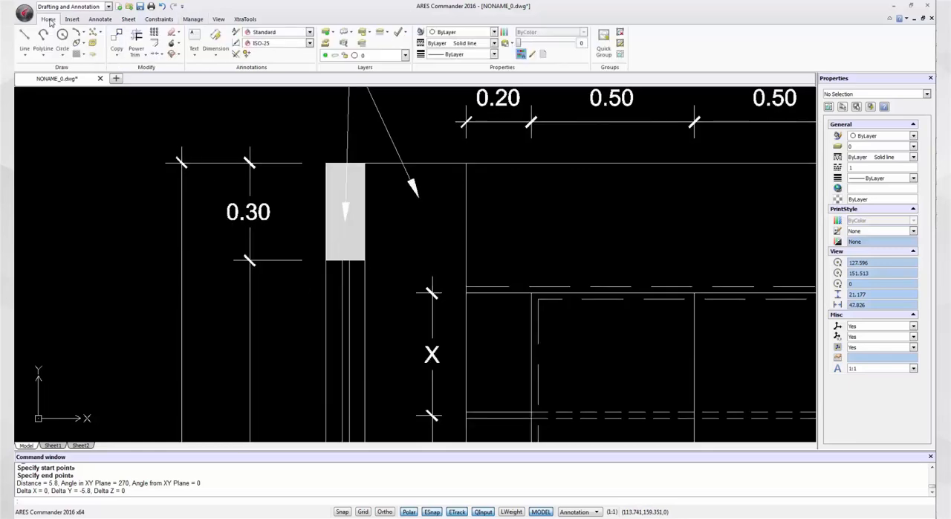
mouse_move(177, 86)
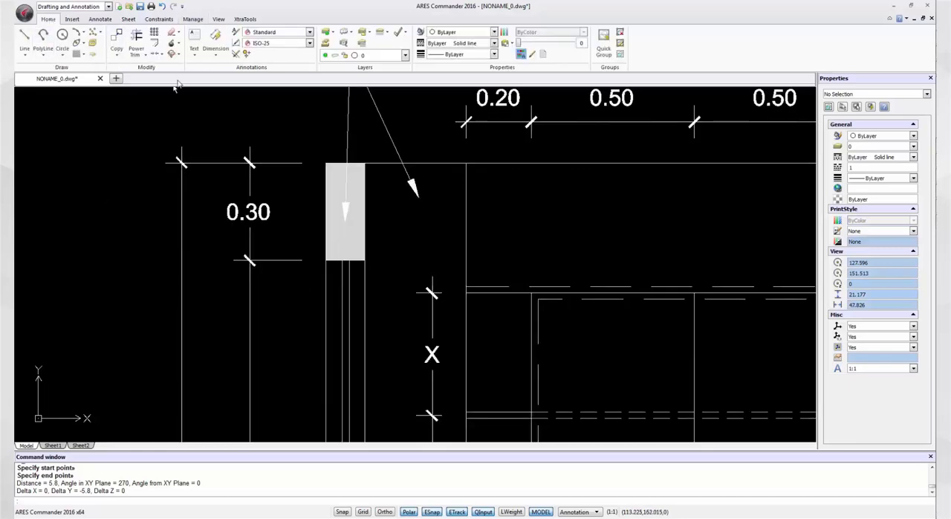
left_click(116, 48)
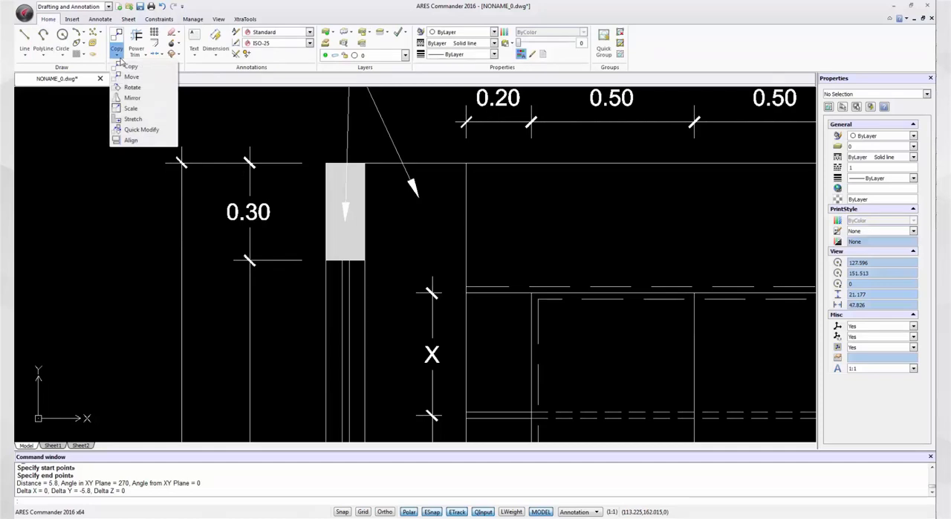
left_click(130, 107)
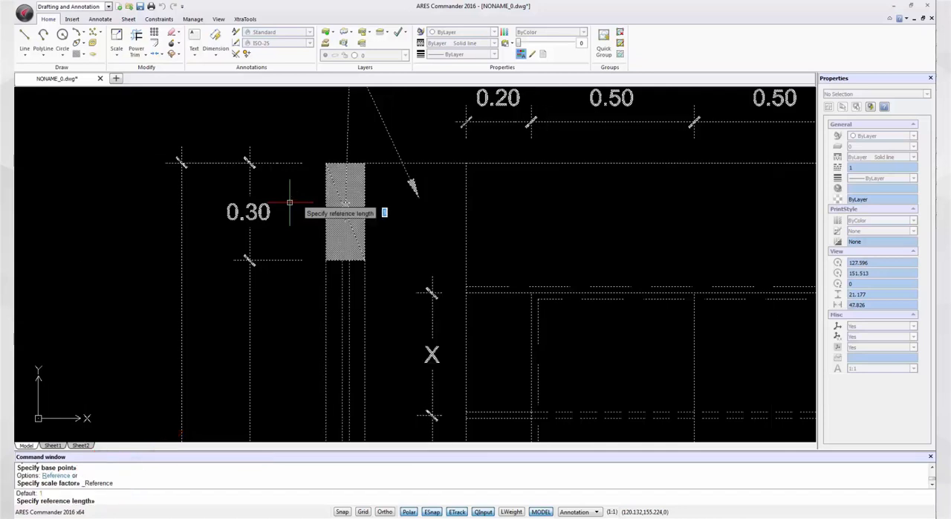
mouse_move(300, 196)
type("3")
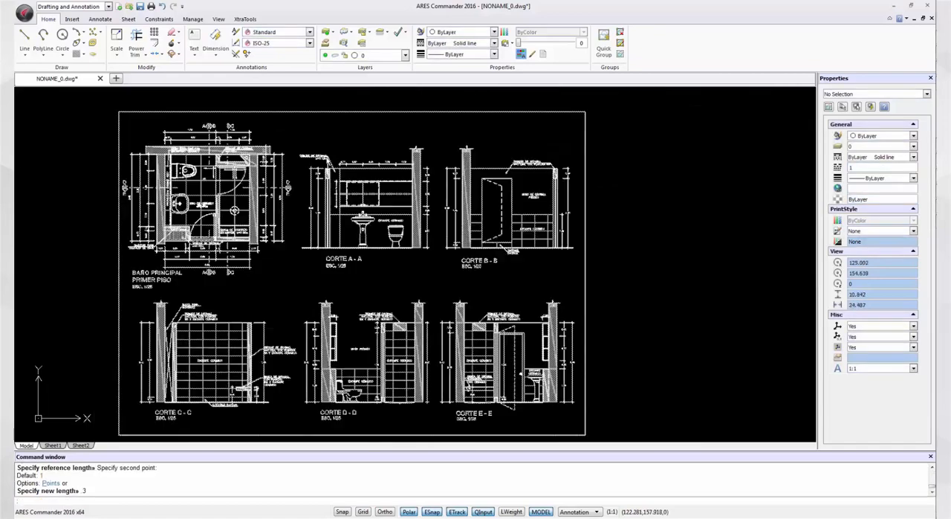
Measure across the 0.30 block to confirm it now reads 0.3
left_click(193, 17)
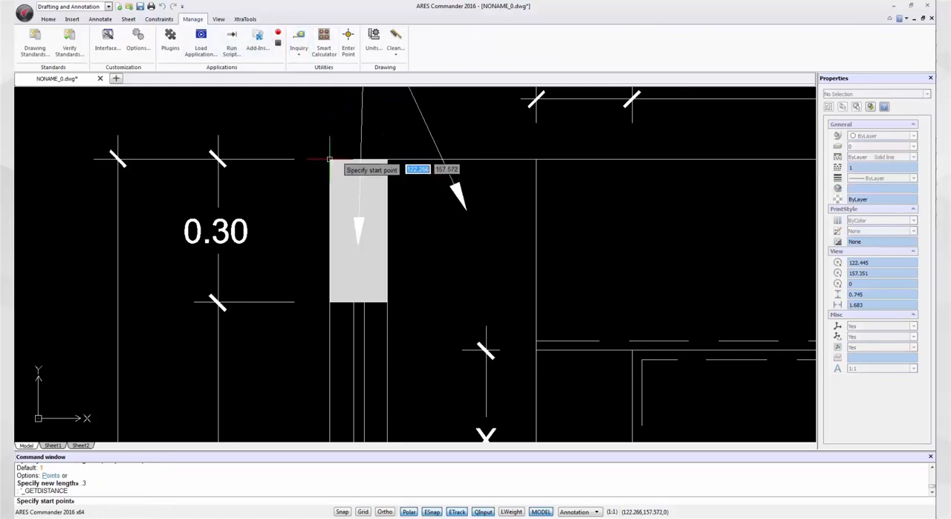
left_click(330, 159)
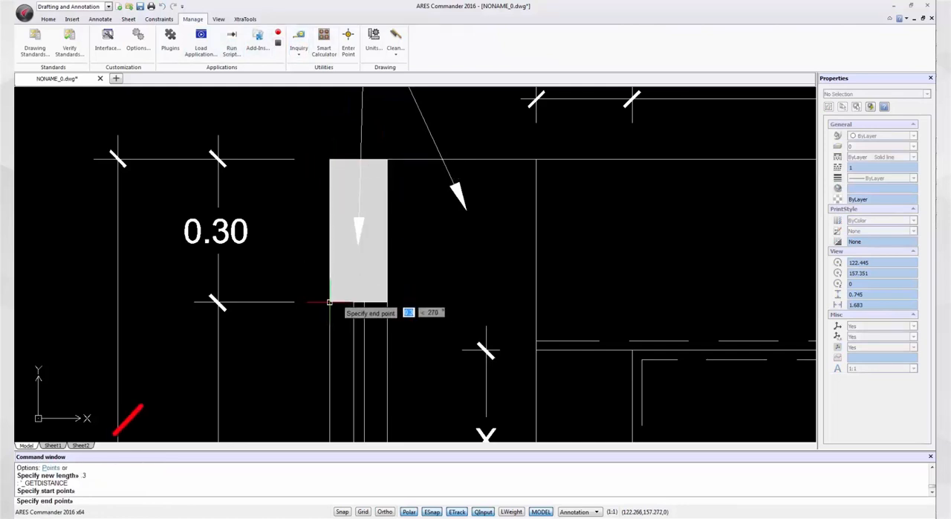
left_click(330, 302)
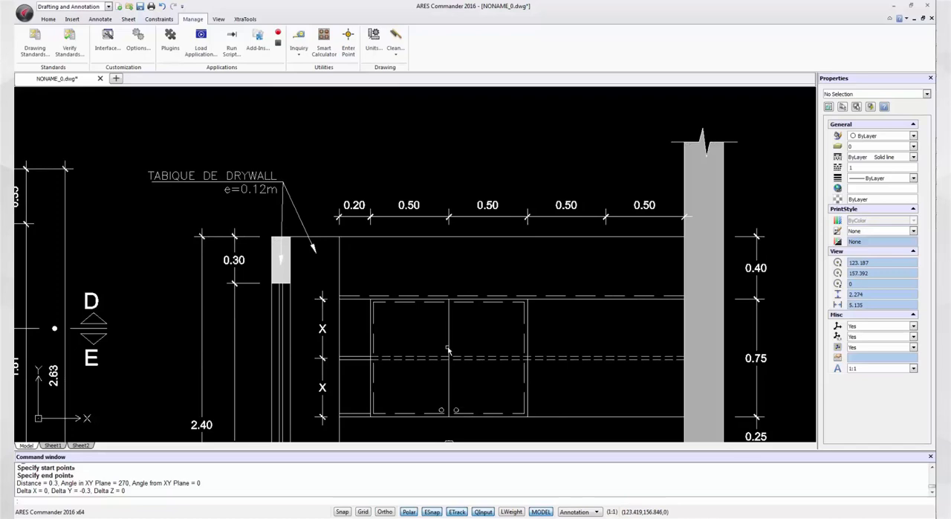
Measure a 0.50 tick spacing to confirm it now reads 0.5
left_click(47, 18)
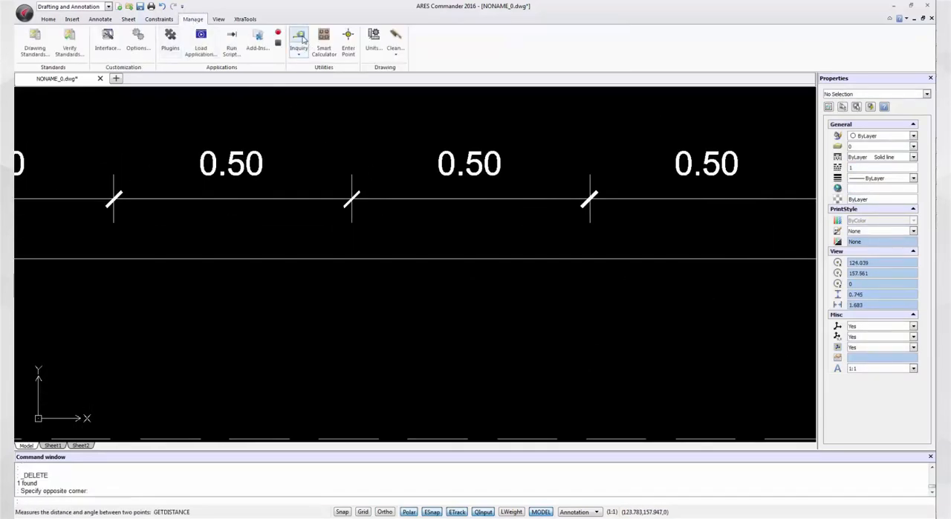
left_click(297, 42)
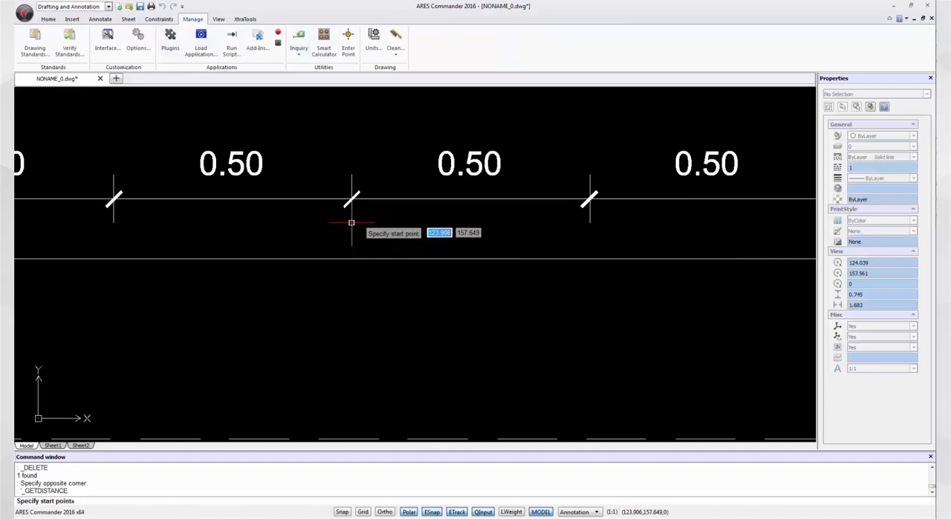
left_click(351, 223)
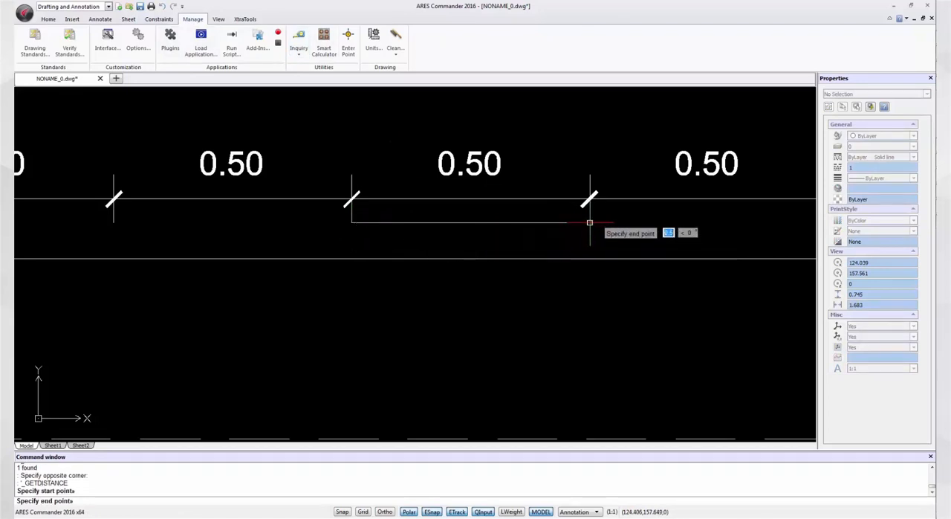
left_click(588, 219)
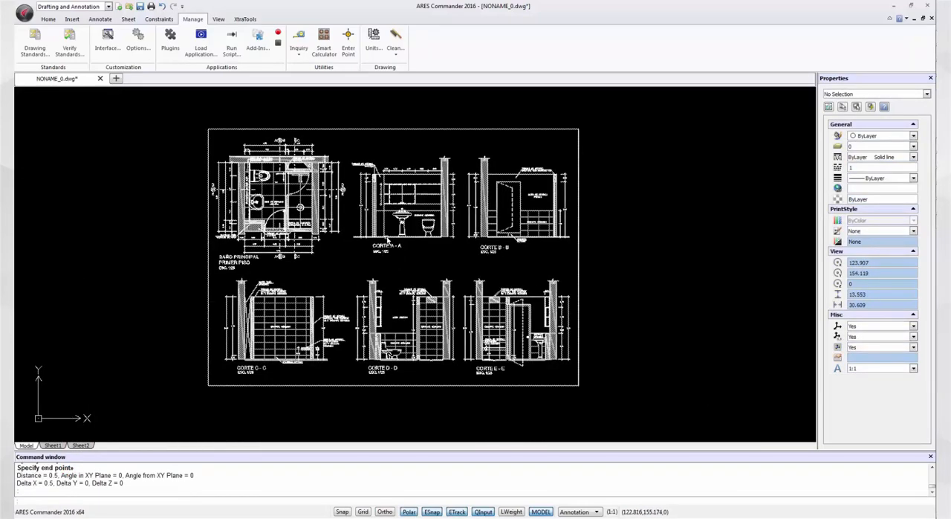
Zoom to the CORTE C - C elevation and open its title text for editing
left_click(48, 18)
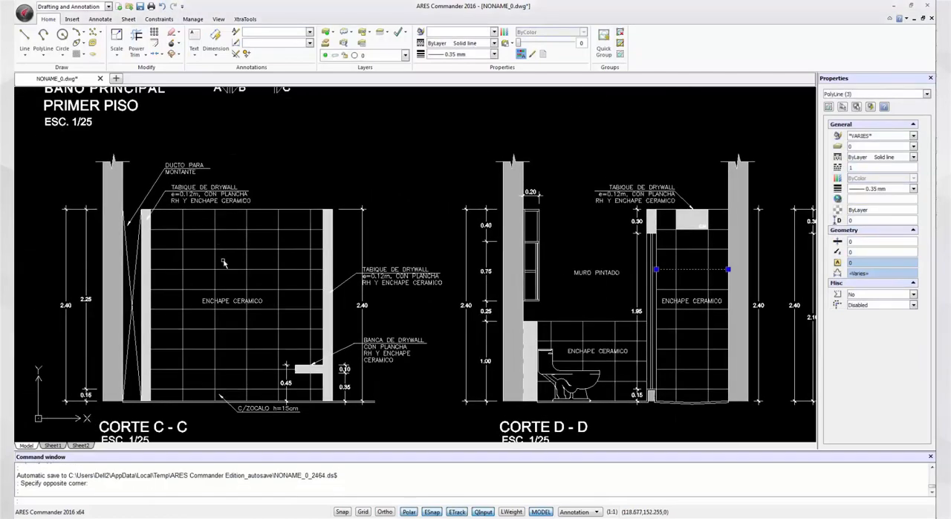
scroll("down", 3)
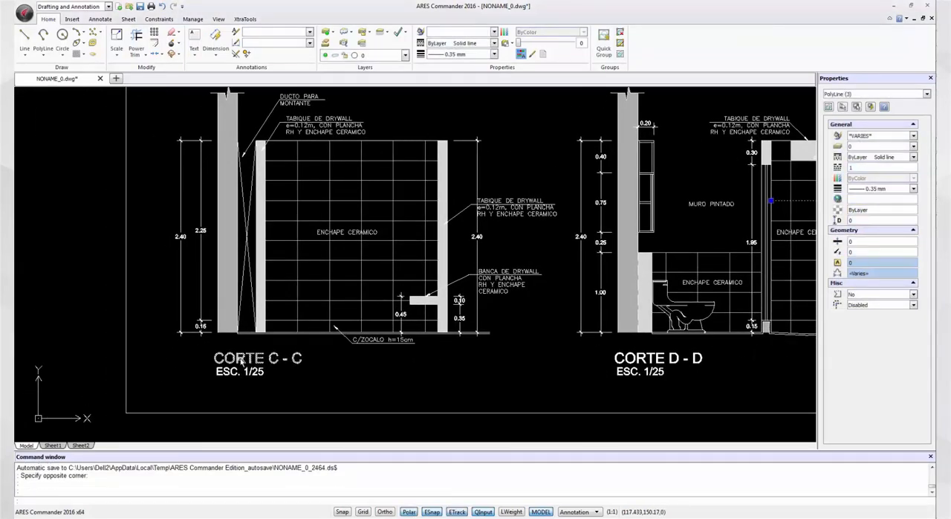
double_click(240, 357)
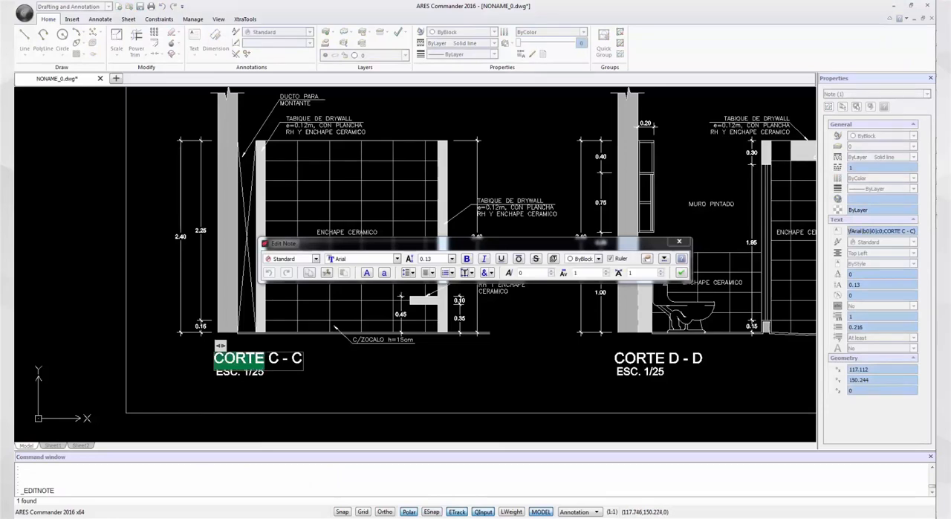